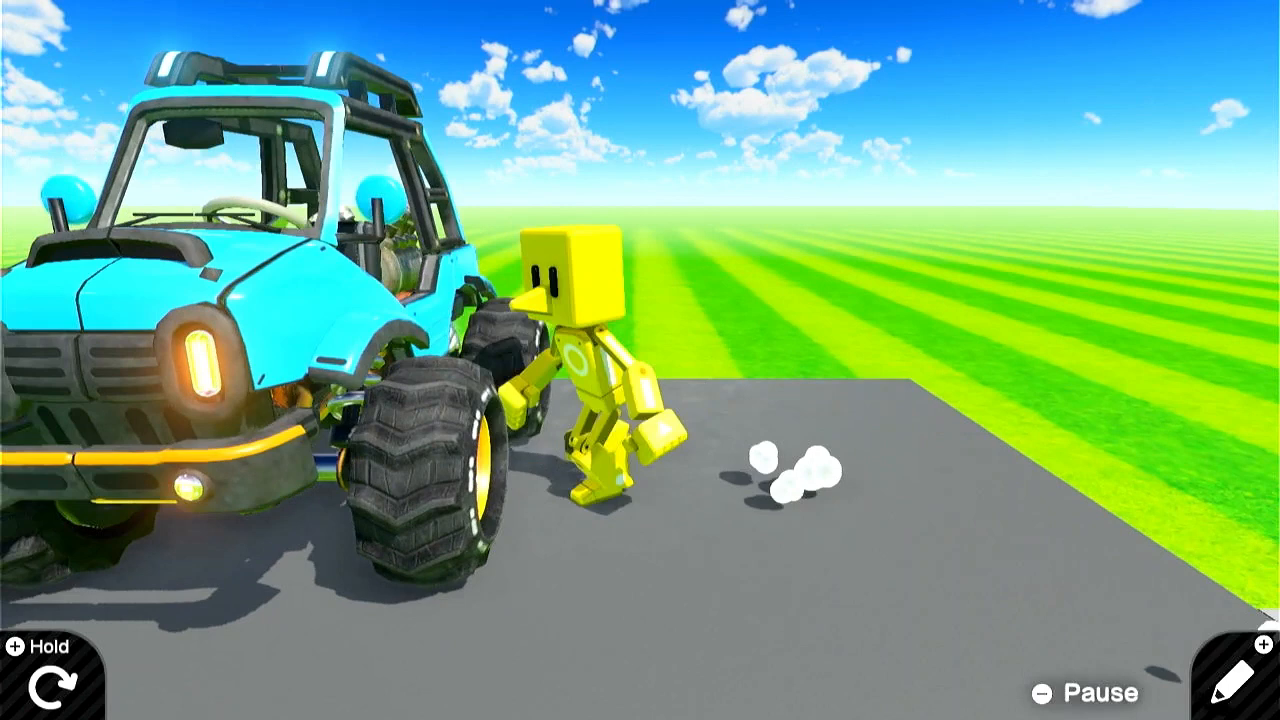
# Leave test driving and return to the Nodon programming screen with the Car Nodon.
pyautogui.click(1230, 675)
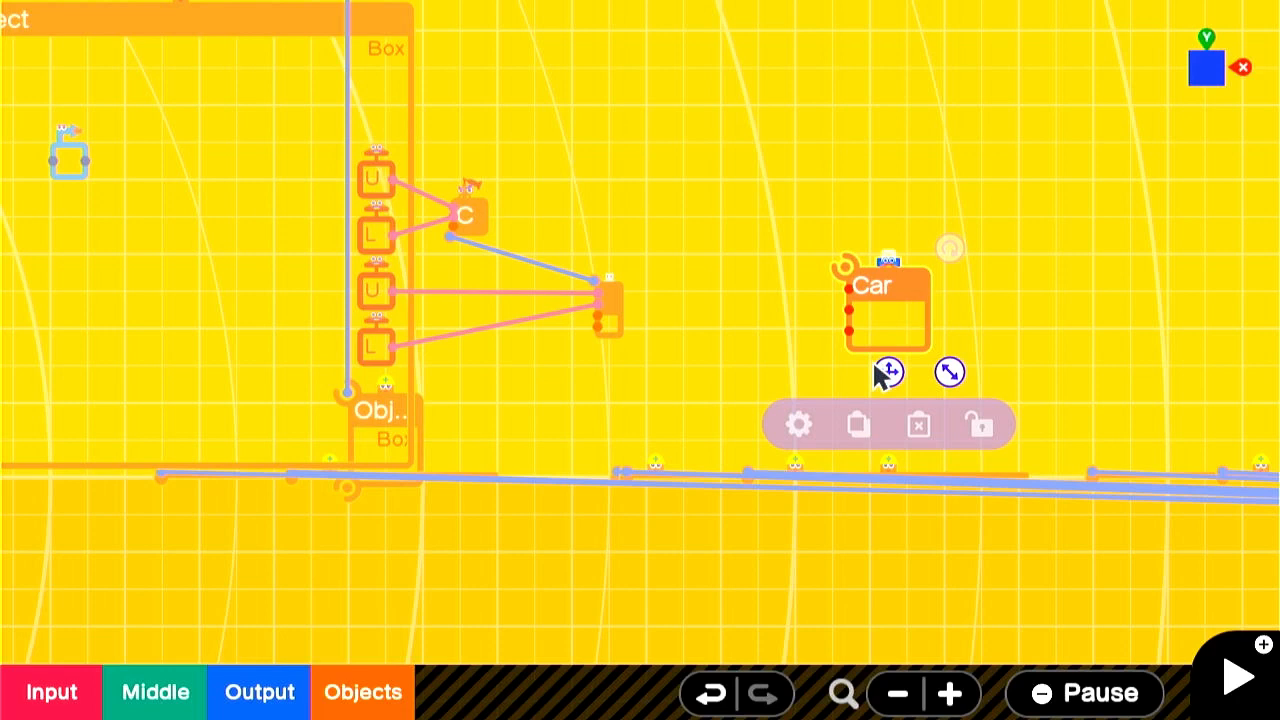
# Add a Teleport Object Entrance Nodon with ID A for the Person.
pyautogui.click(362, 691)
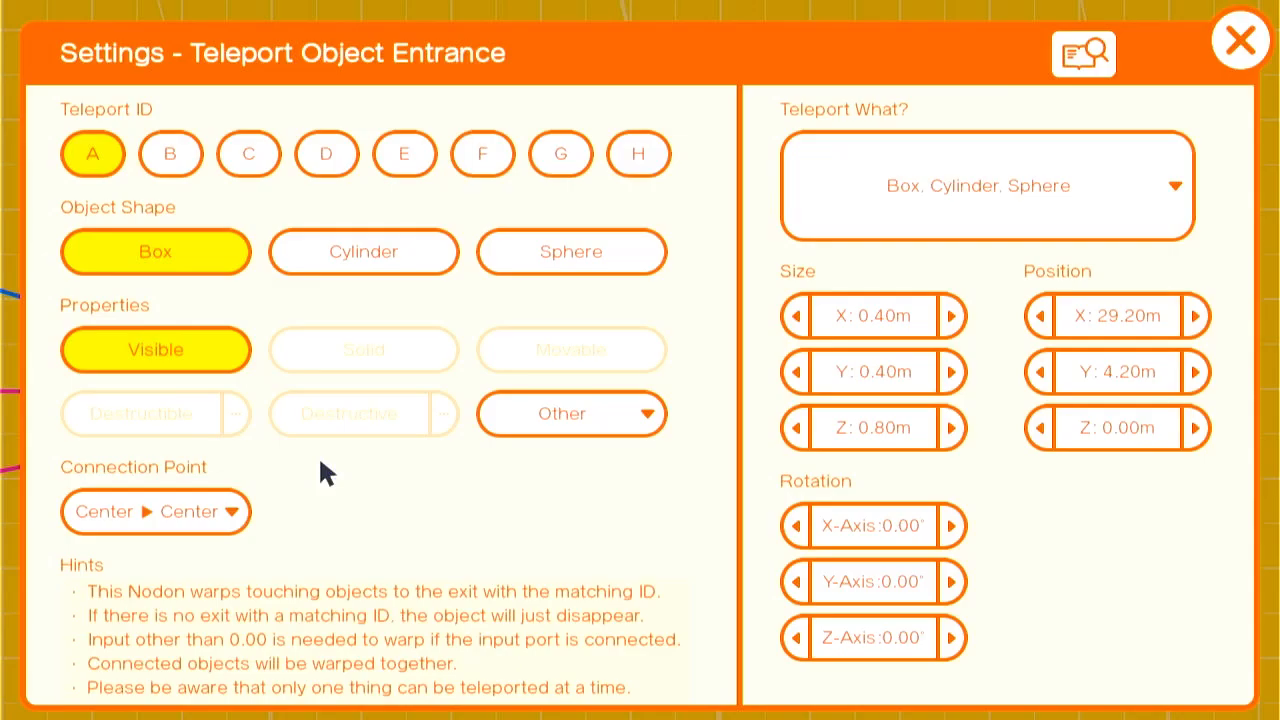
pyautogui.click(1240, 40)
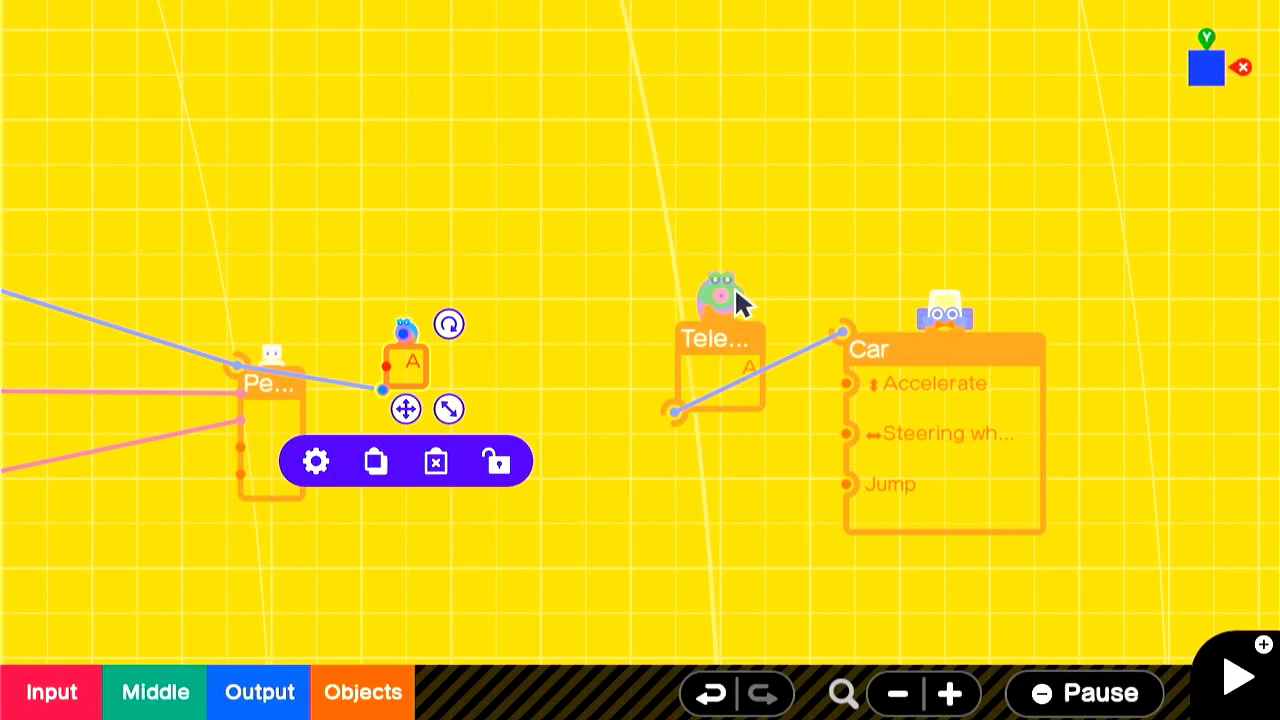
# Give the Teleport Object Exit a 0.10 m depth and launch speed 1.
pyautogui.click(316, 461)
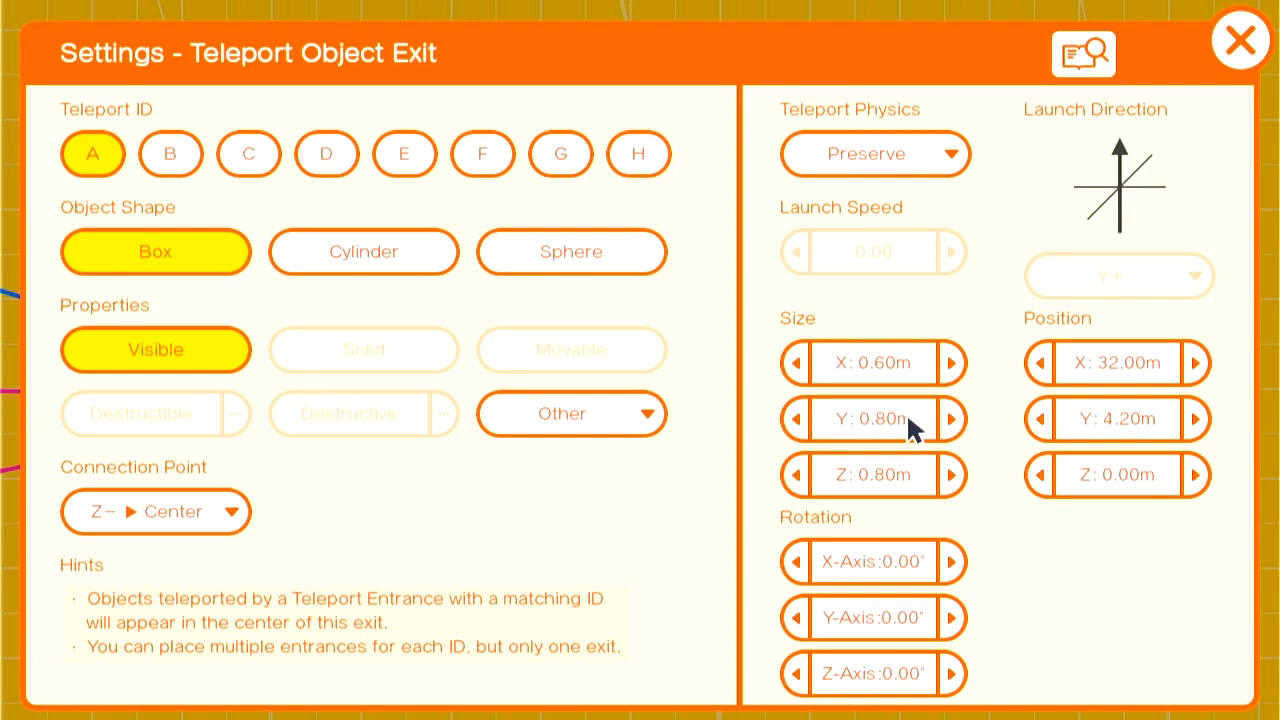
pyautogui.click(872, 474)
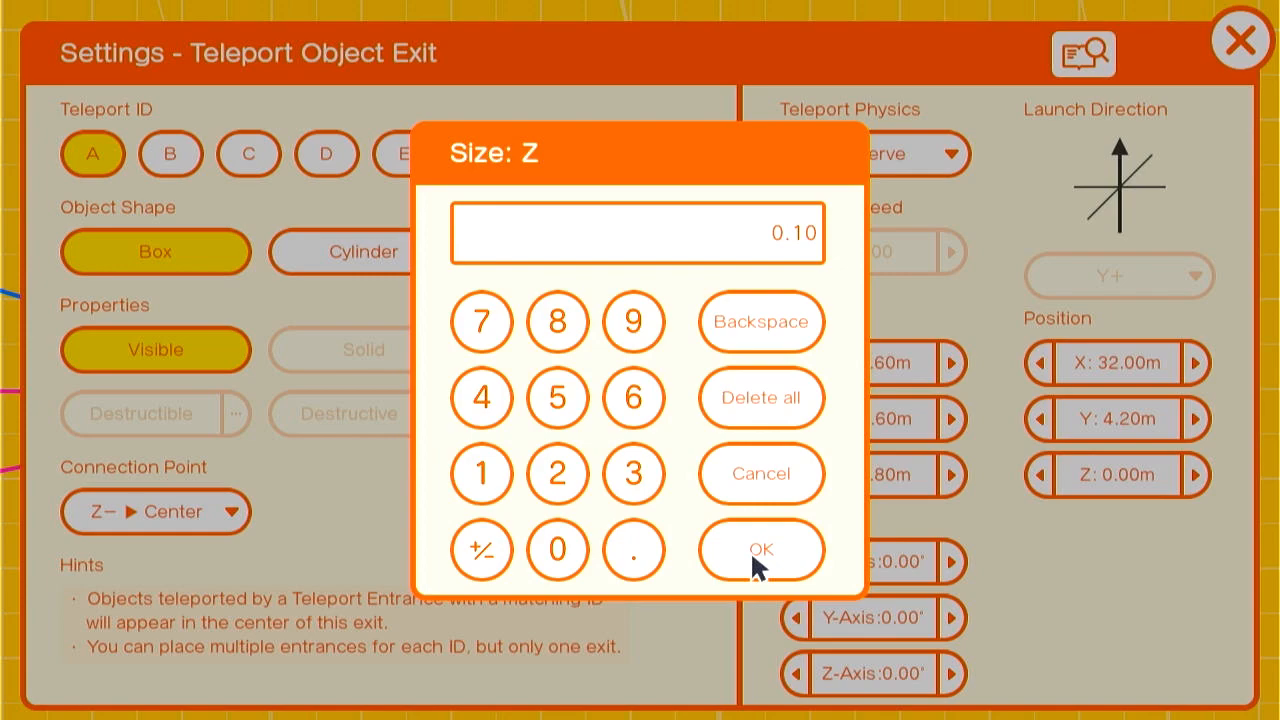
pyautogui.click(760, 549)
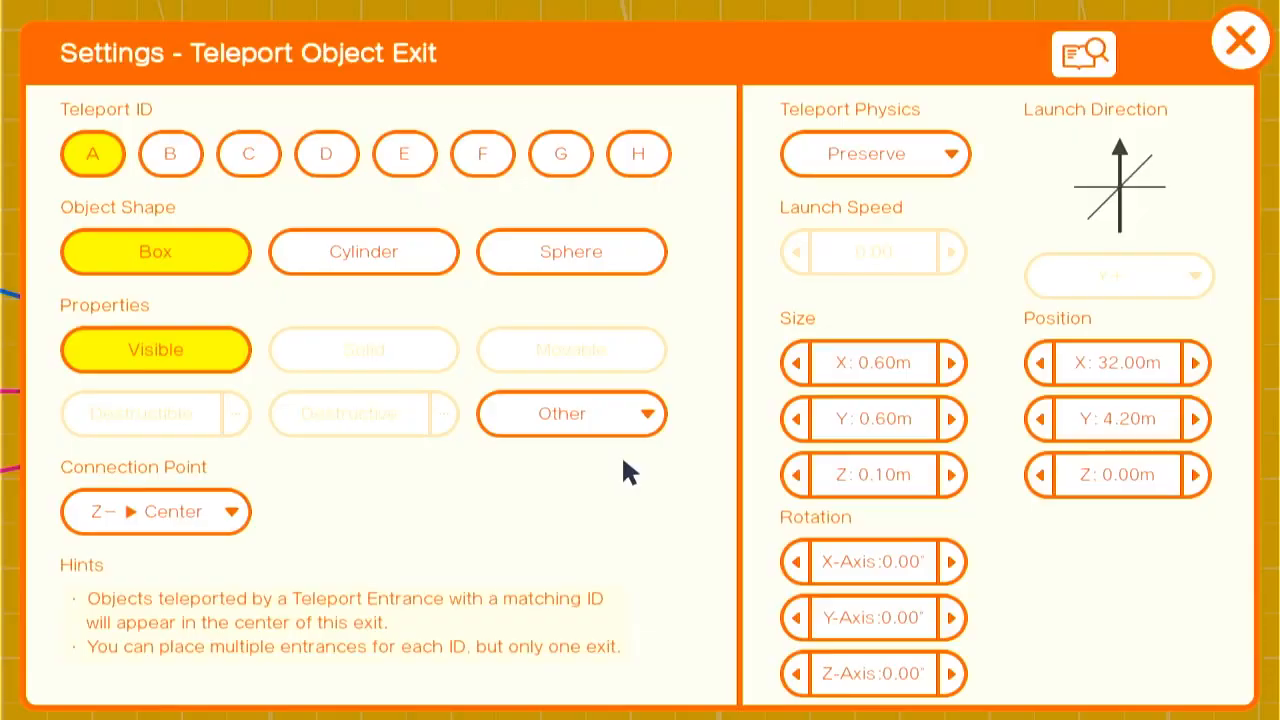
pyautogui.click(873, 251)
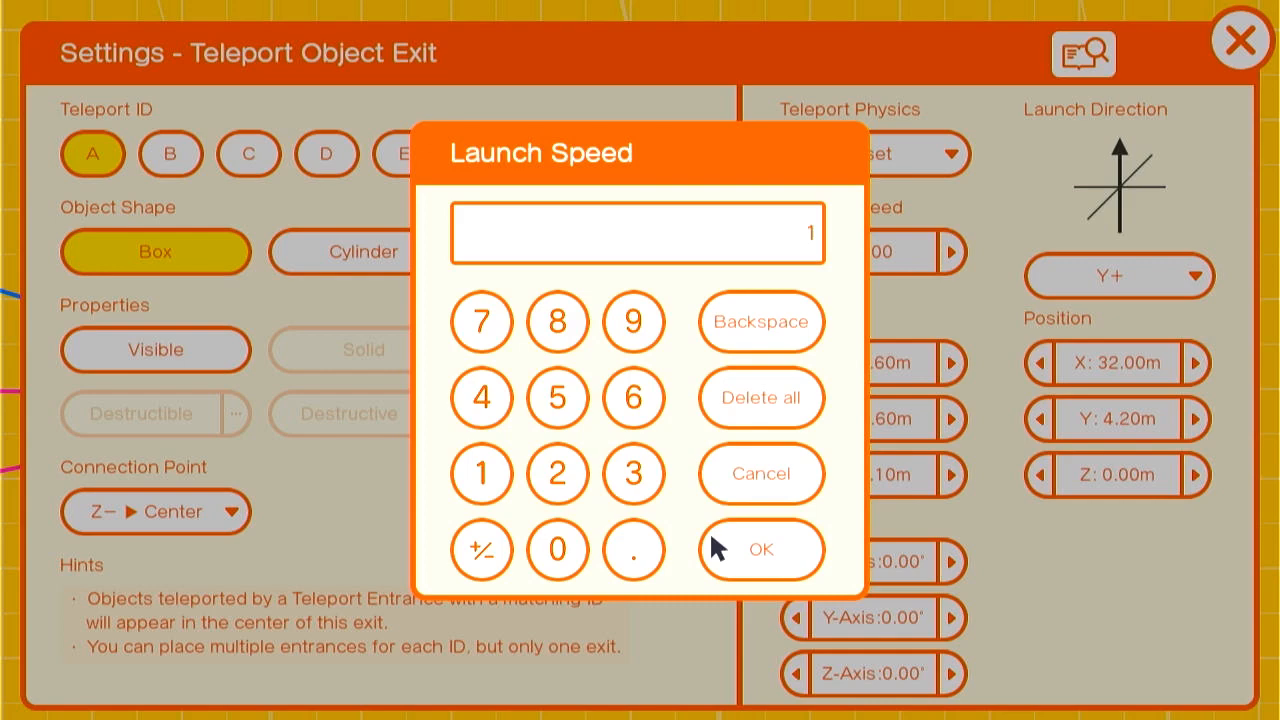
pyautogui.click(761, 549)
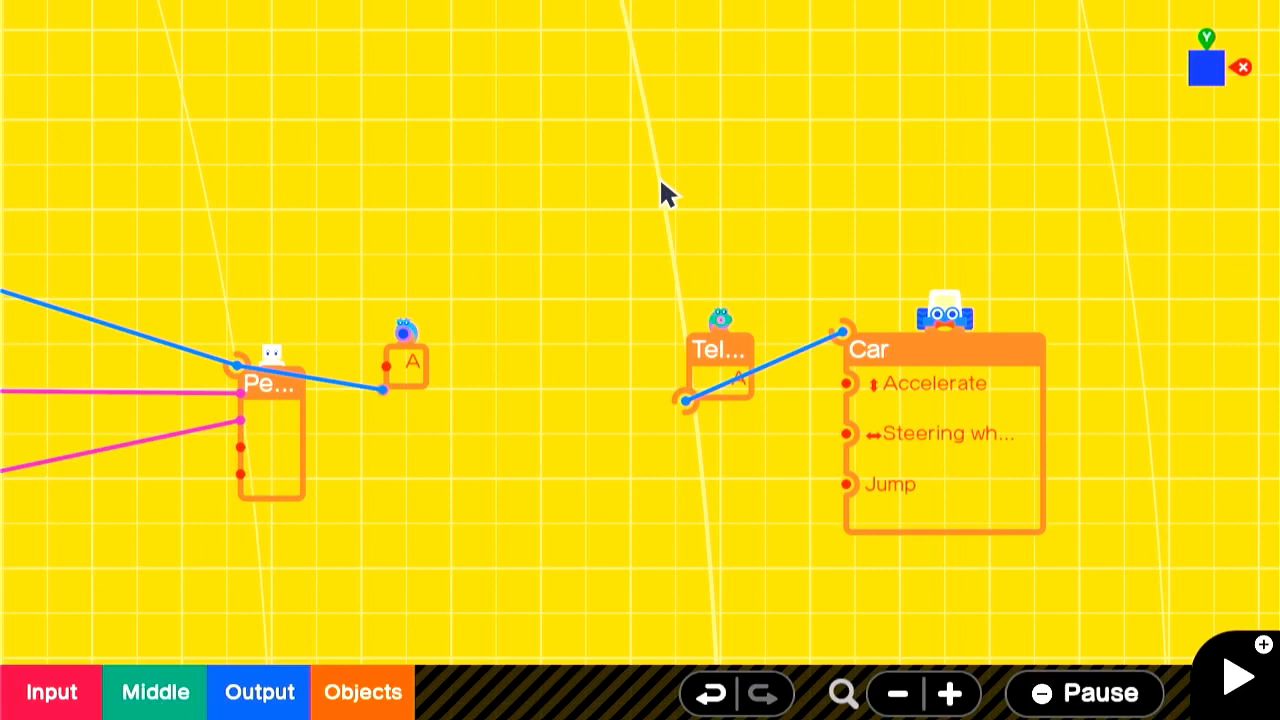
# Place a Touch Sensor Nodon near the Car and size it 2 × 2 m.
pyautogui.click(362, 692)
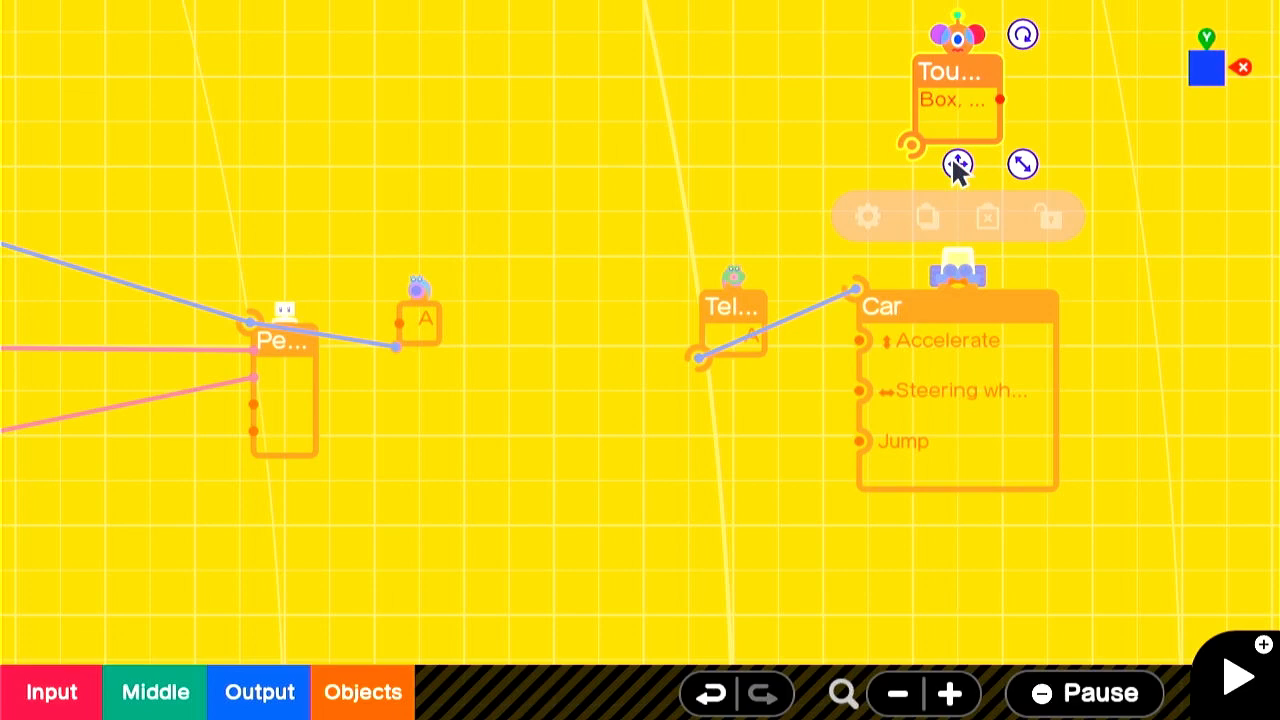
pyautogui.click(866, 217)
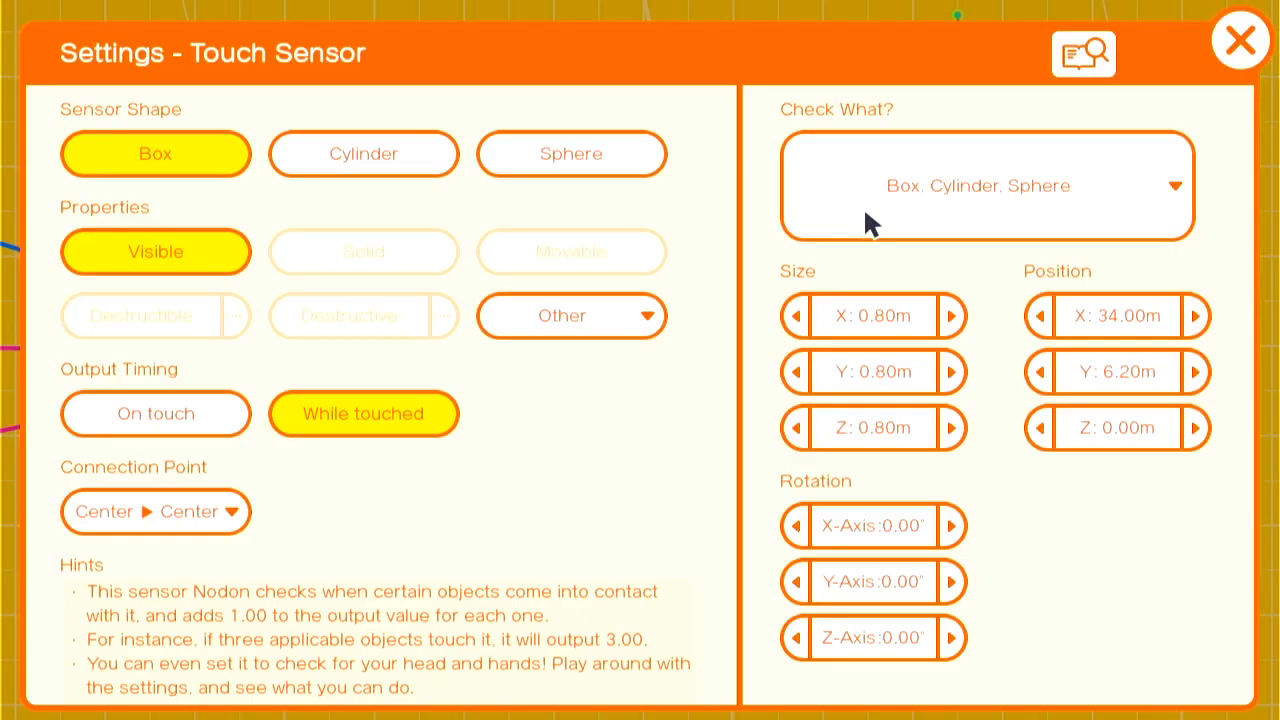
pyautogui.click(871, 316)
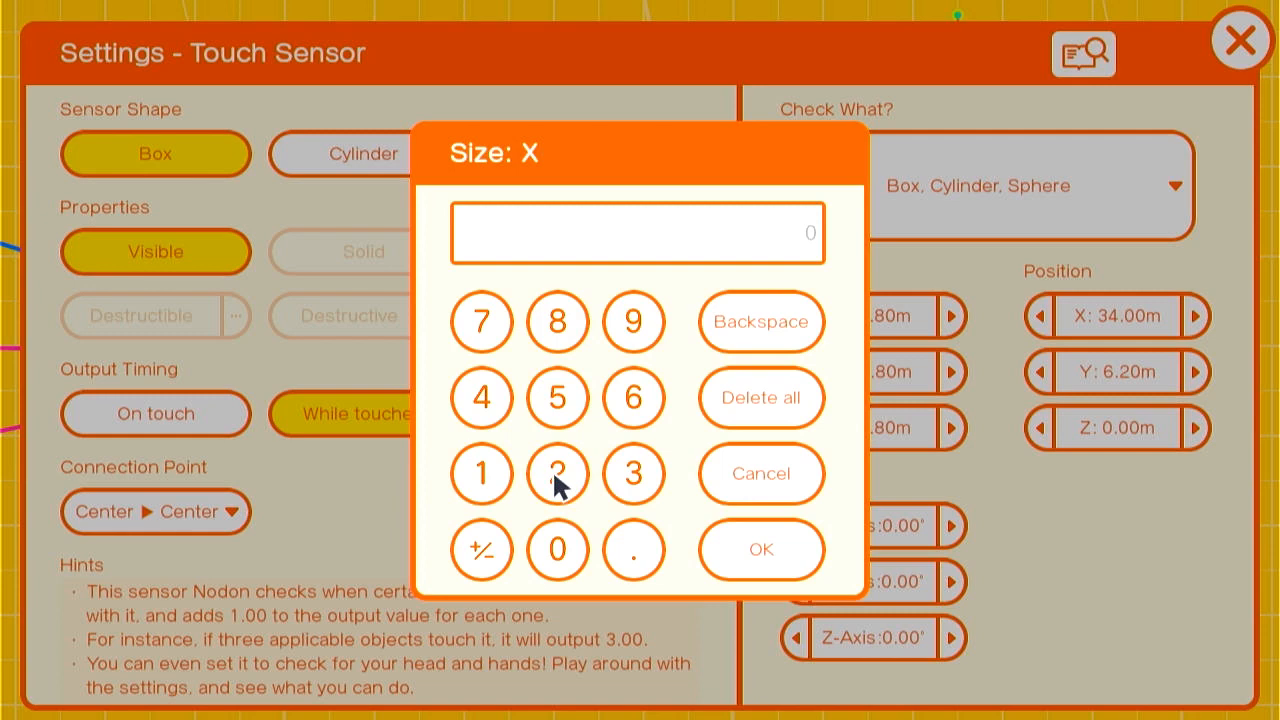
pyautogui.click(760, 549)
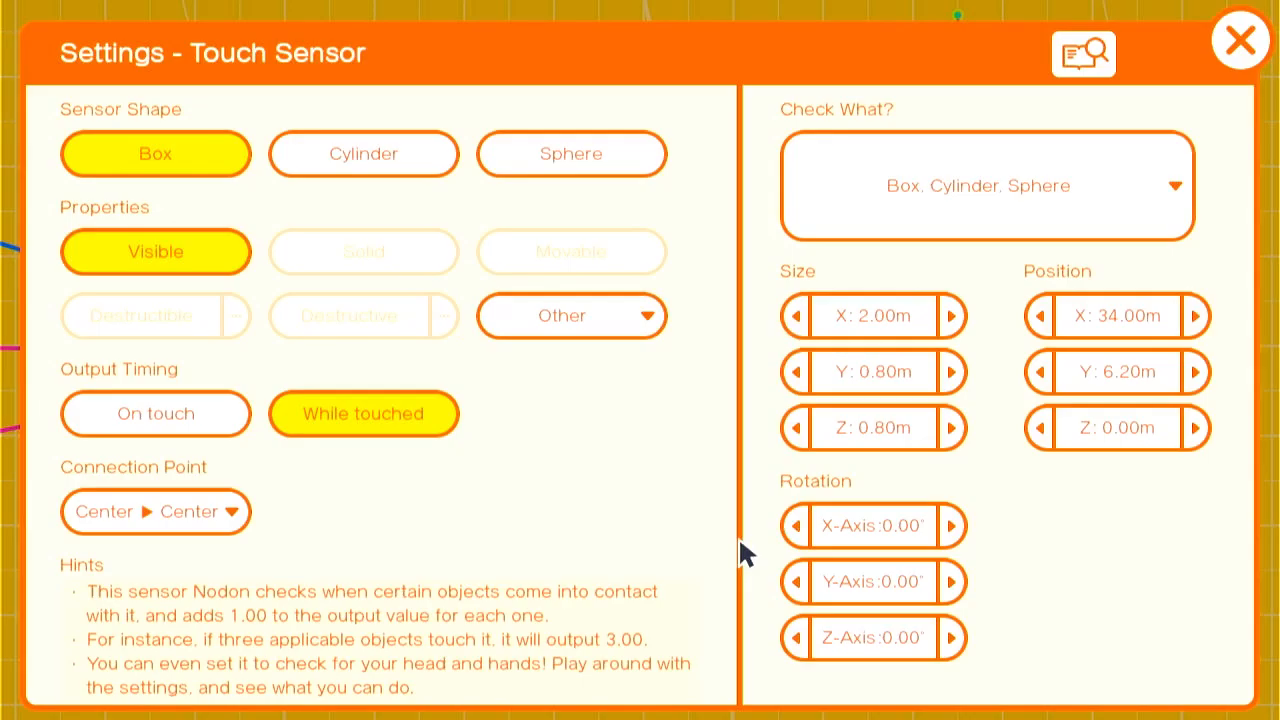
pyautogui.click(948, 372)
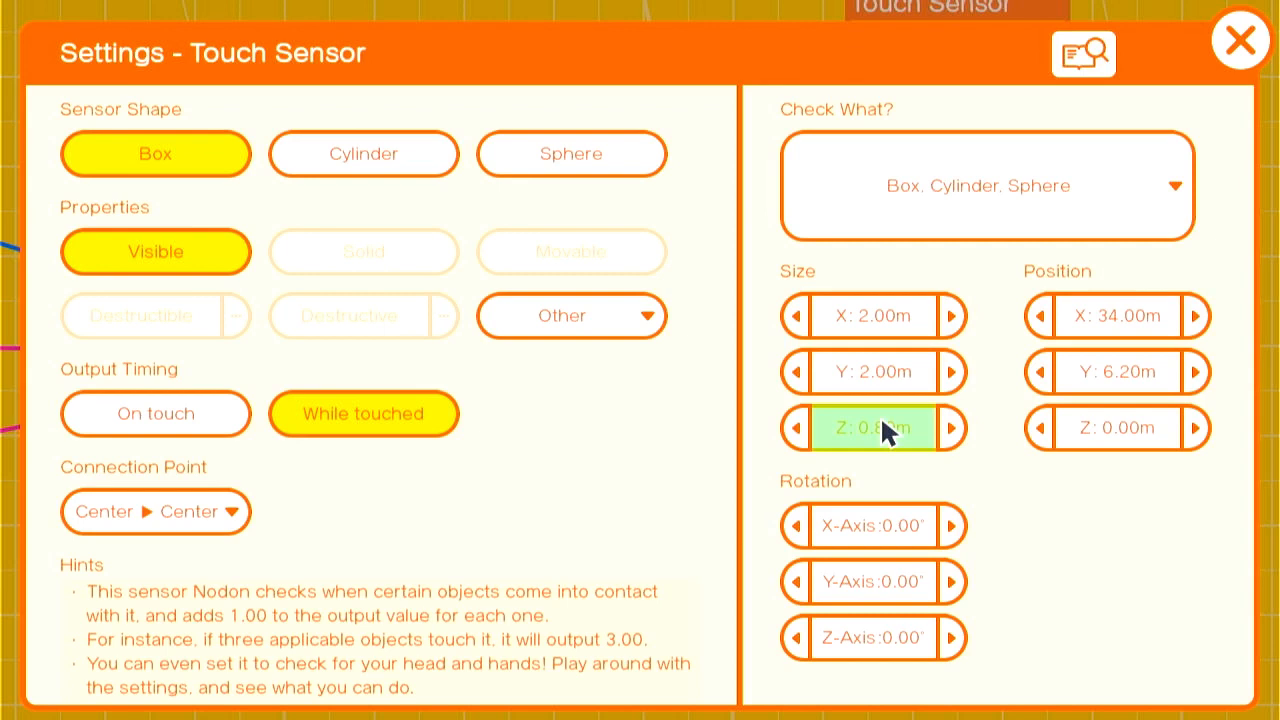
pyautogui.click(1240, 40)
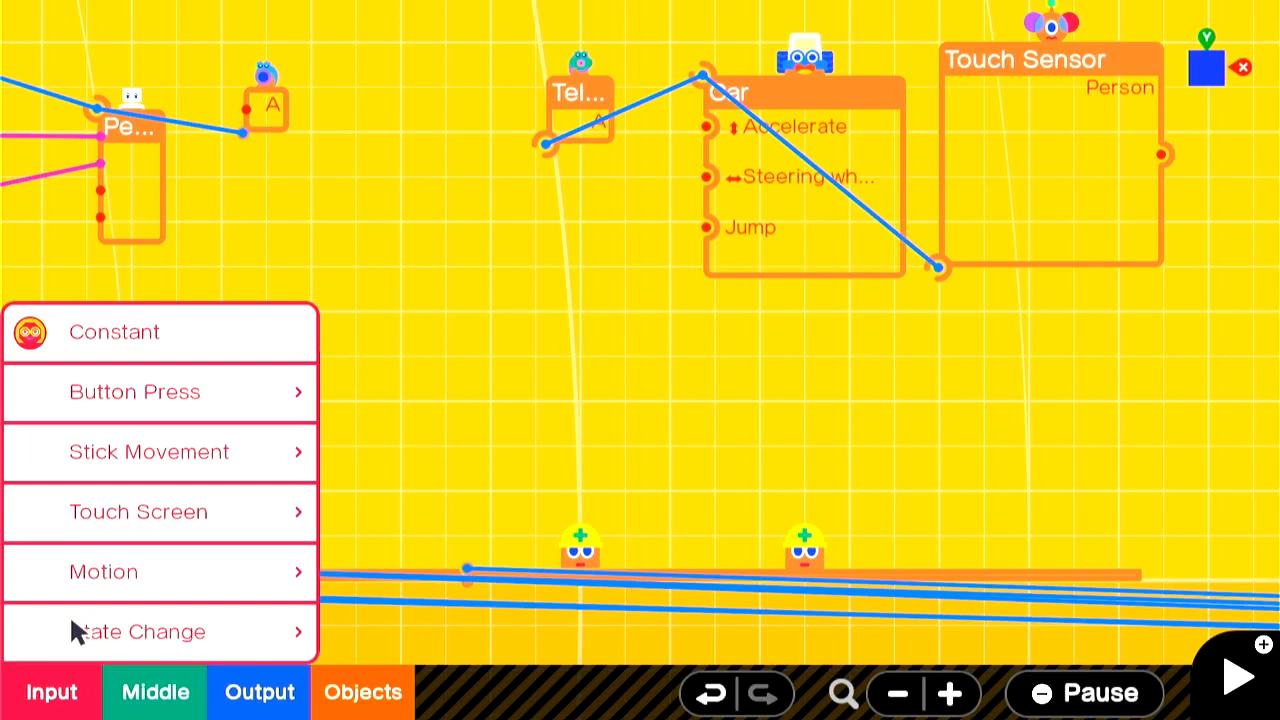
# Add a Button Press Nodon triggered by X on press.
pyautogui.click(155, 692)
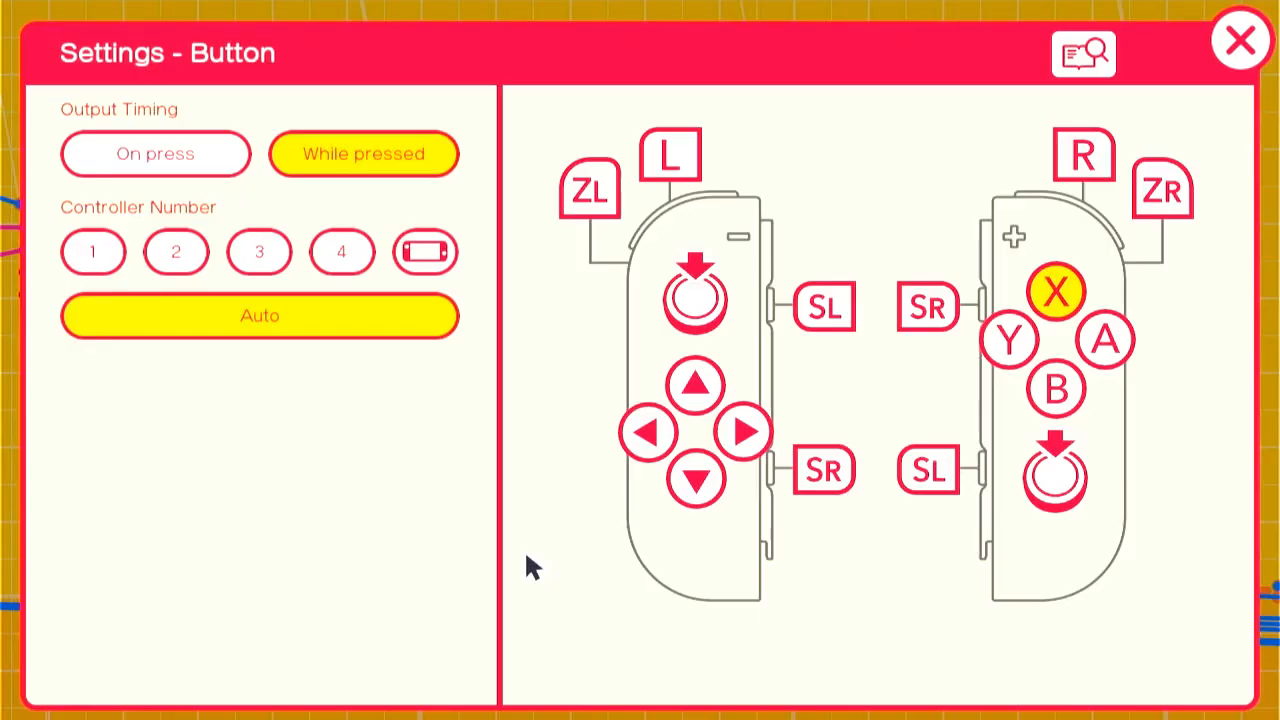
pyautogui.click(155, 153)
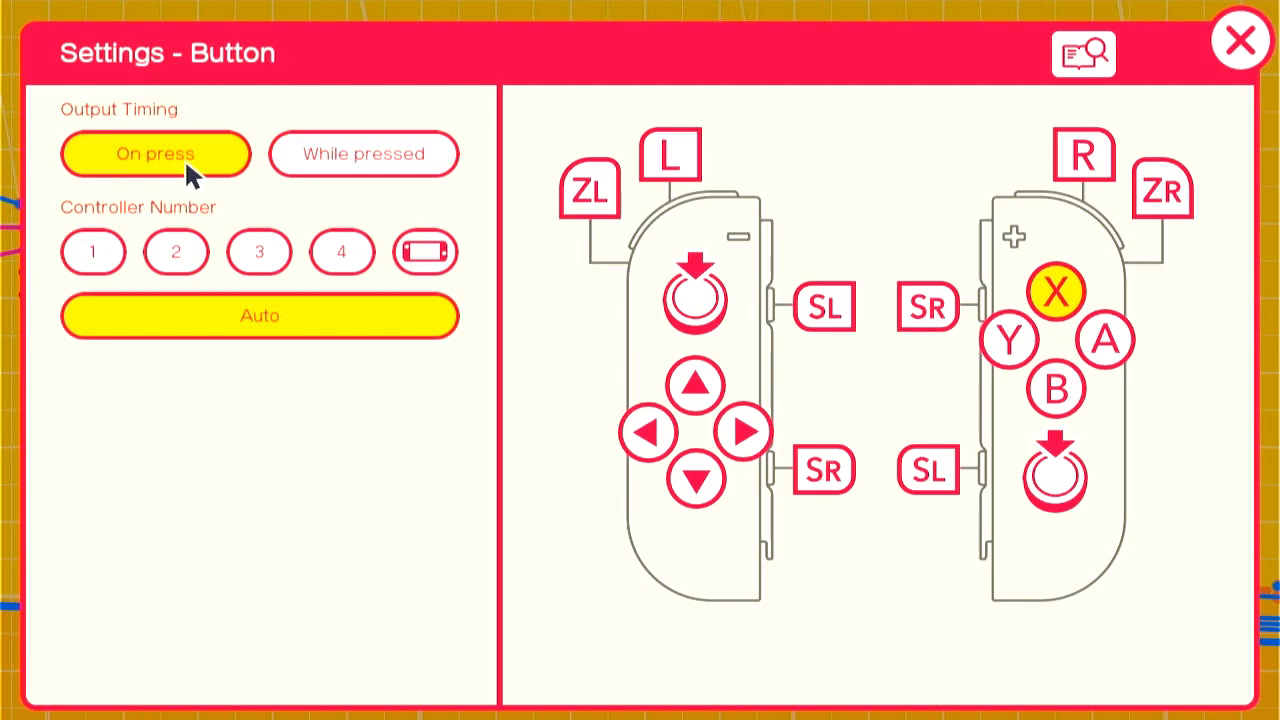
pyautogui.click(1240, 40)
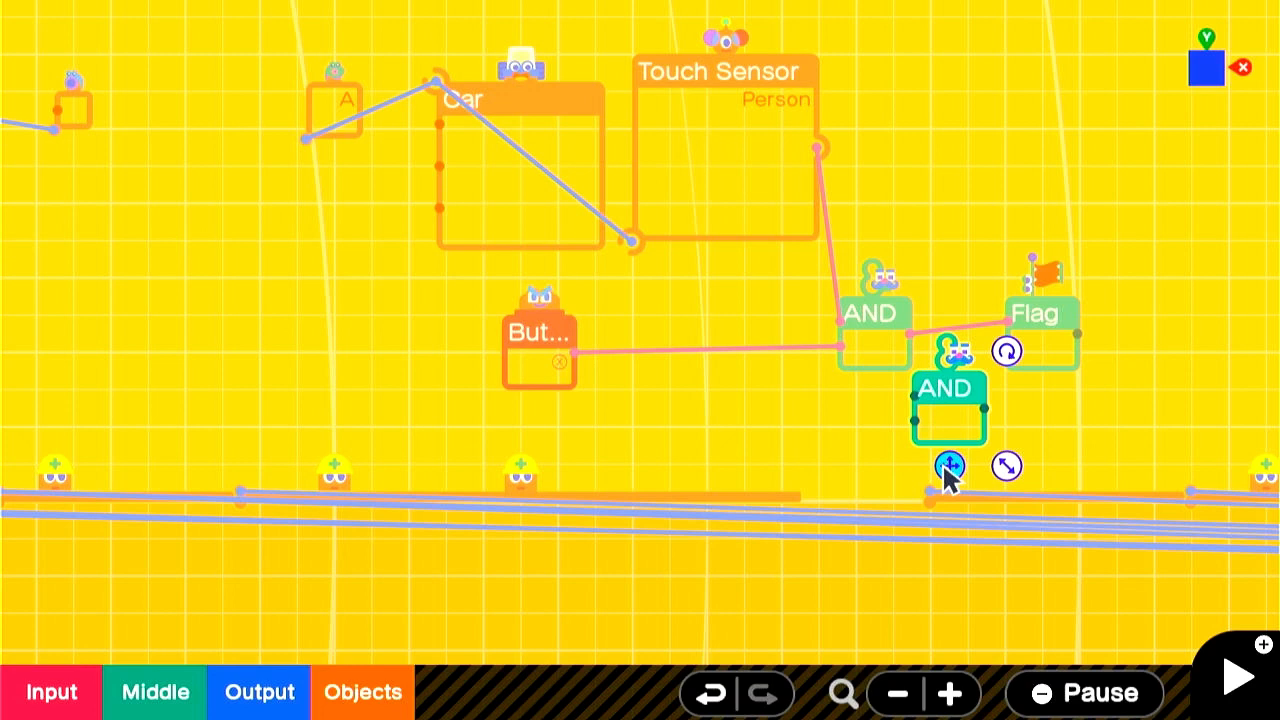
# Reposition the second AND Nodon in the logic graph.
pyautogui.moveTo(948, 465); pyautogui.dragTo(968, 440)
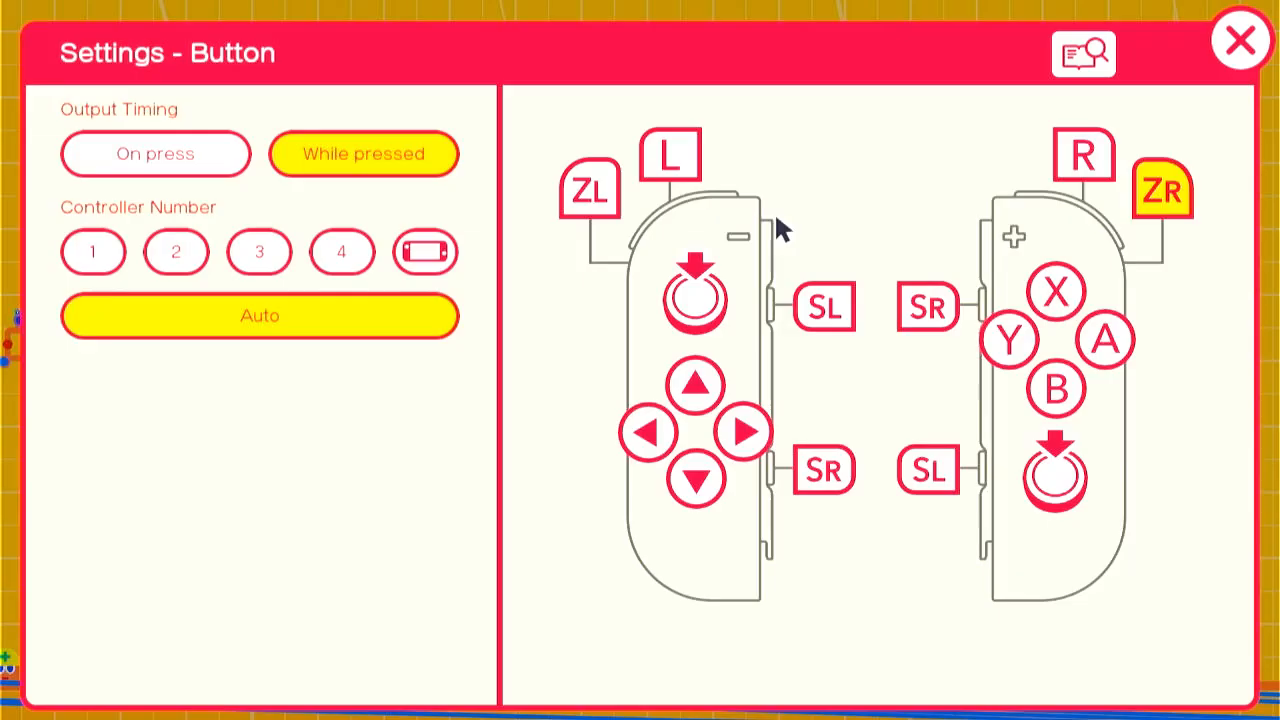
# Dismiss the Button settings and start a test play of the car logic.
pyautogui.click(1241, 39)
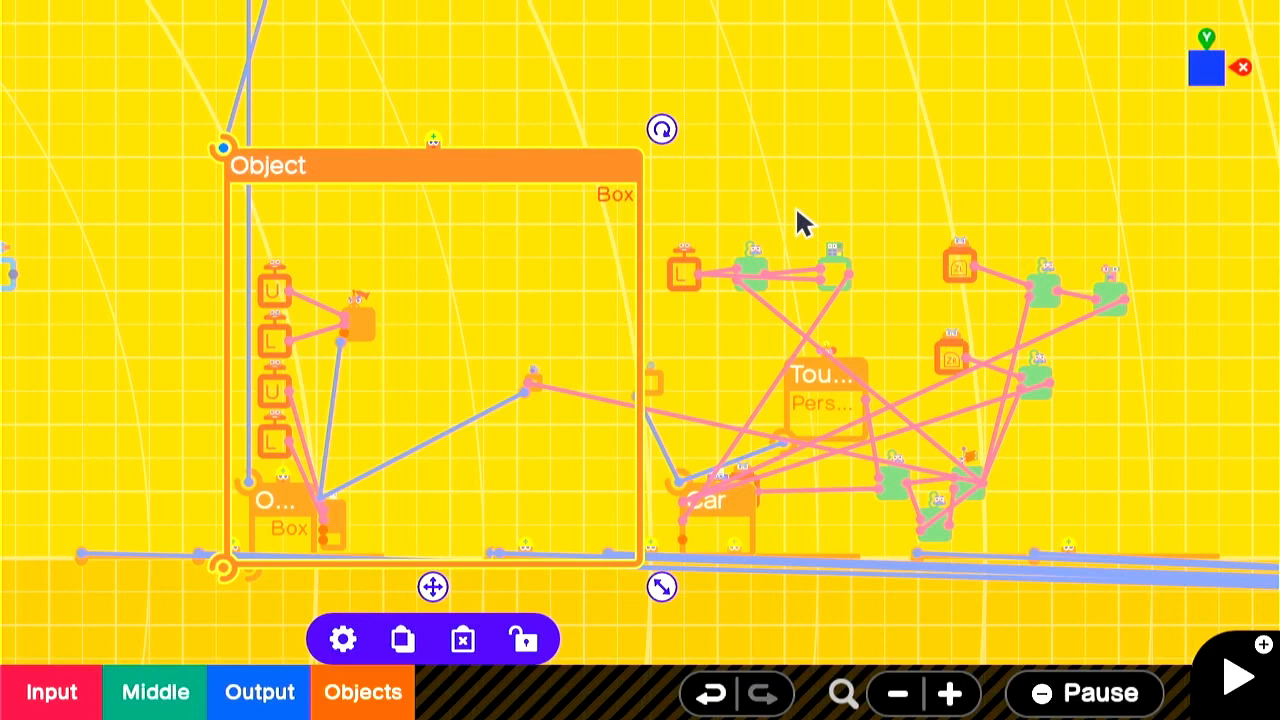
pyautogui.click(1227, 677)
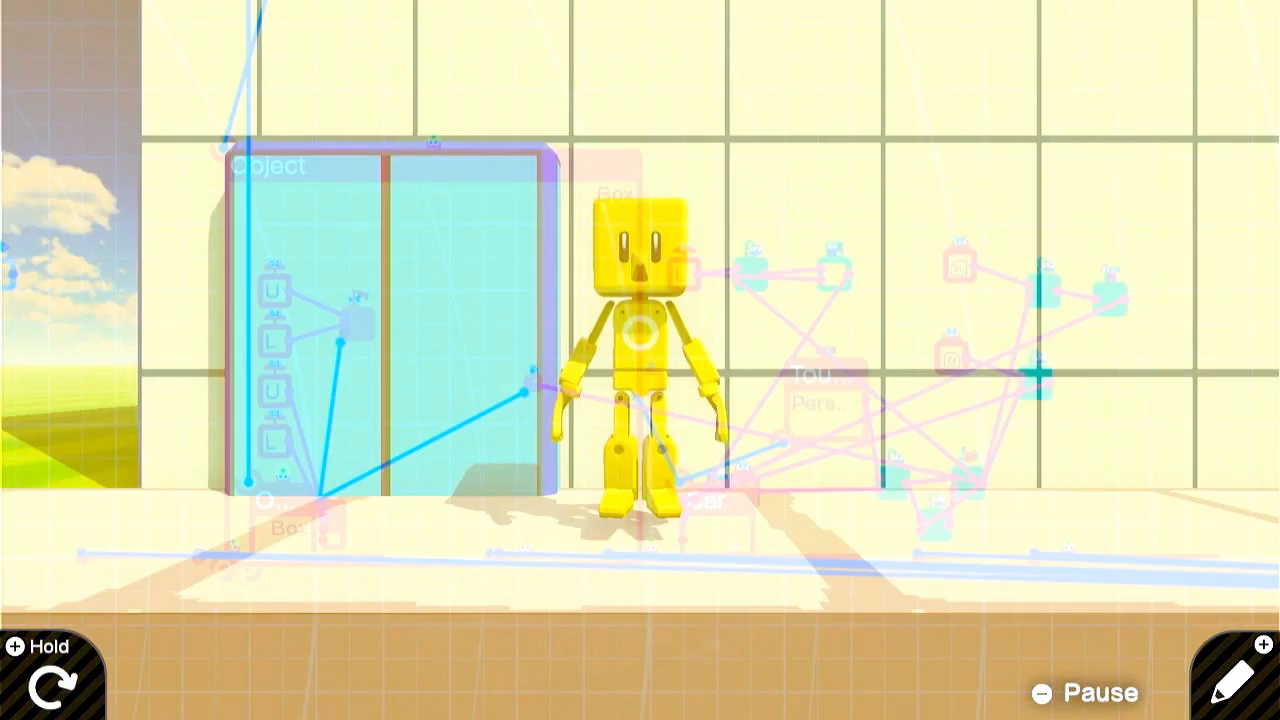